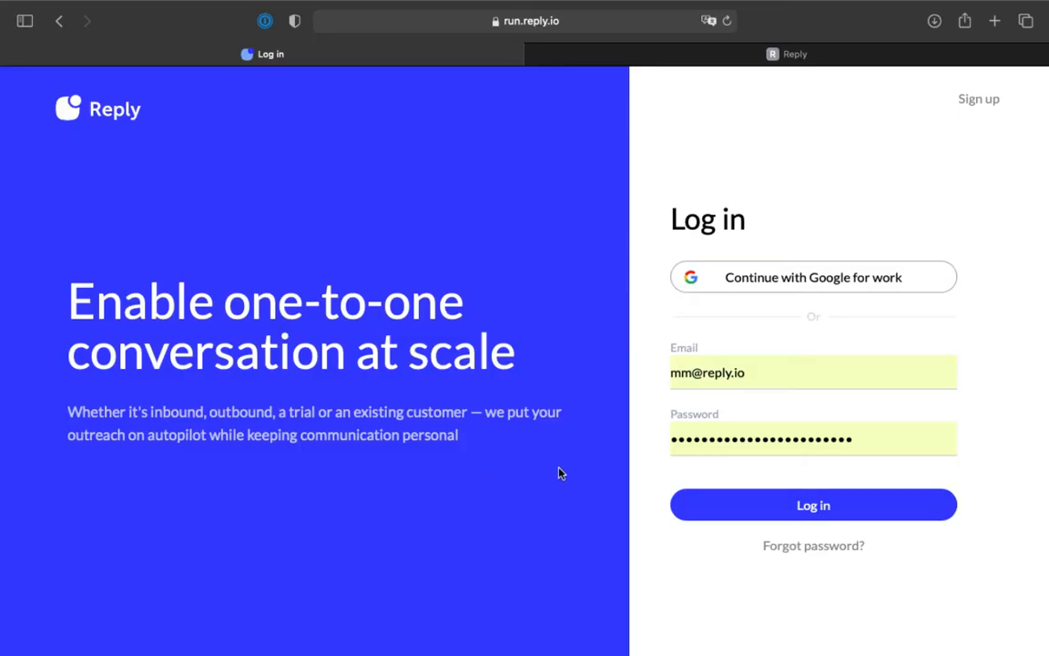
# Log in to Reply.io and reach the HubSpot integration from Integrations.
pyautogui.click(812, 505)
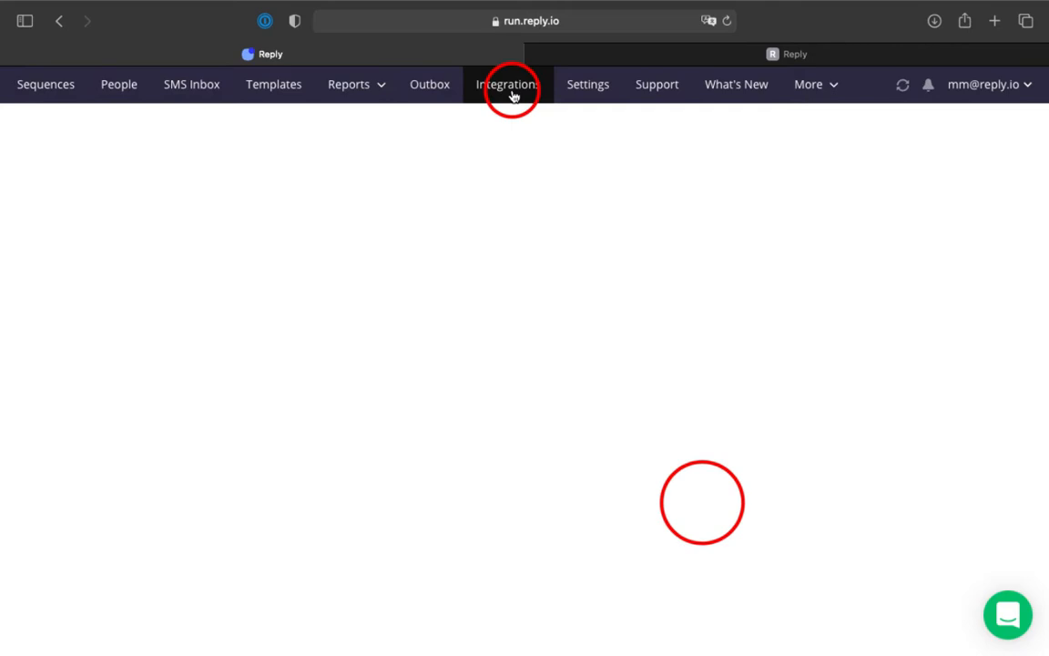
pyautogui.click(508, 84)
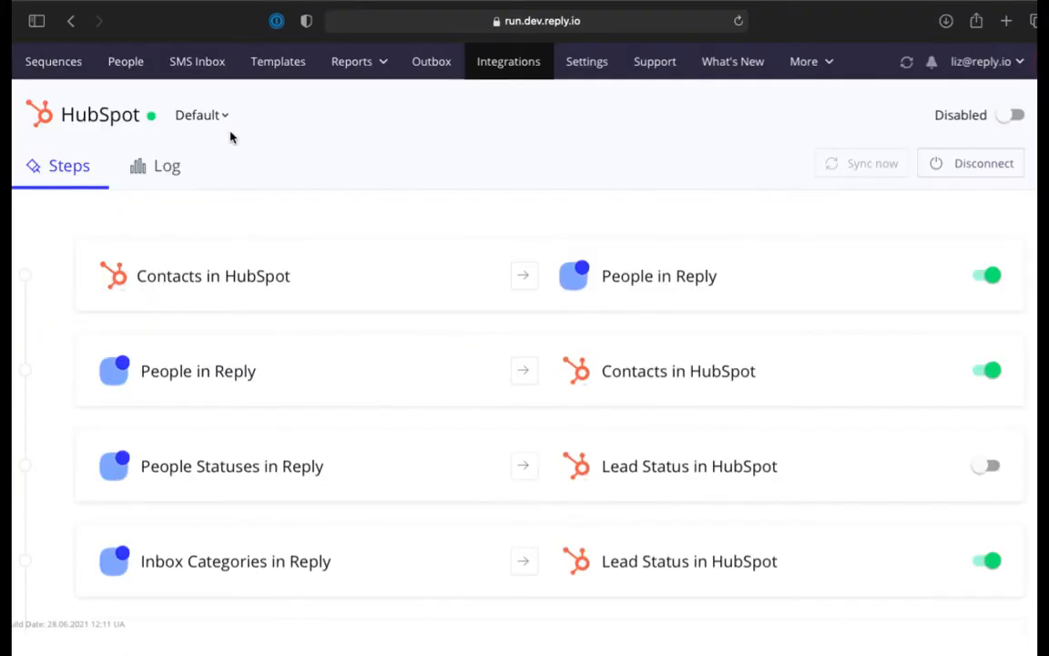
# Keep the Default HubSpot profile selected and switch it from Disabled to Enabled.
pyautogui.click(199, 115)
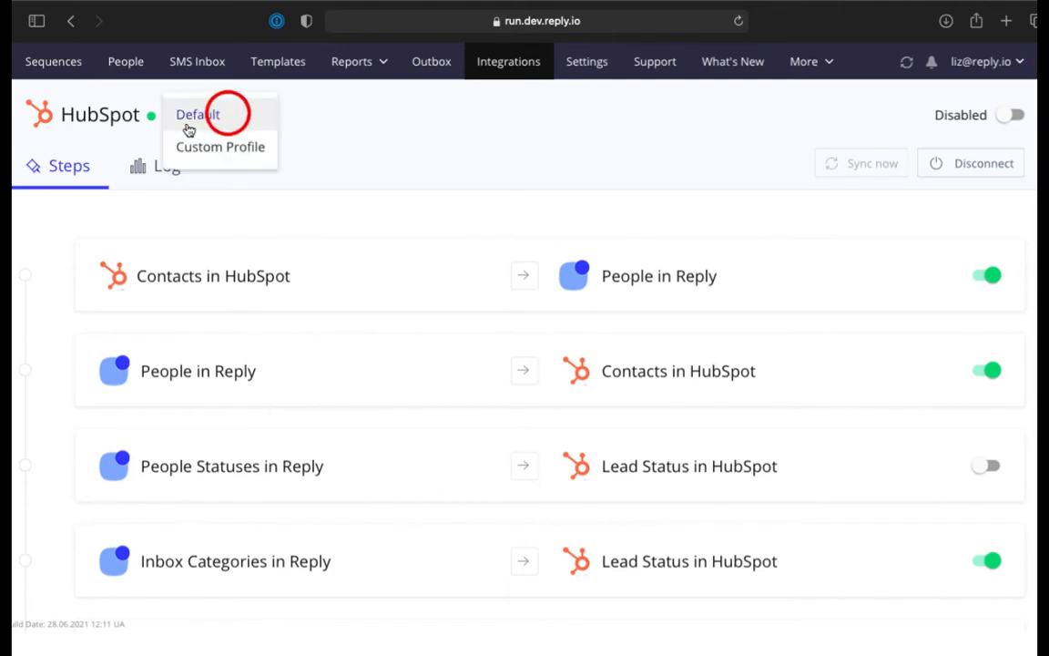
pyautogui.click(197, 115)
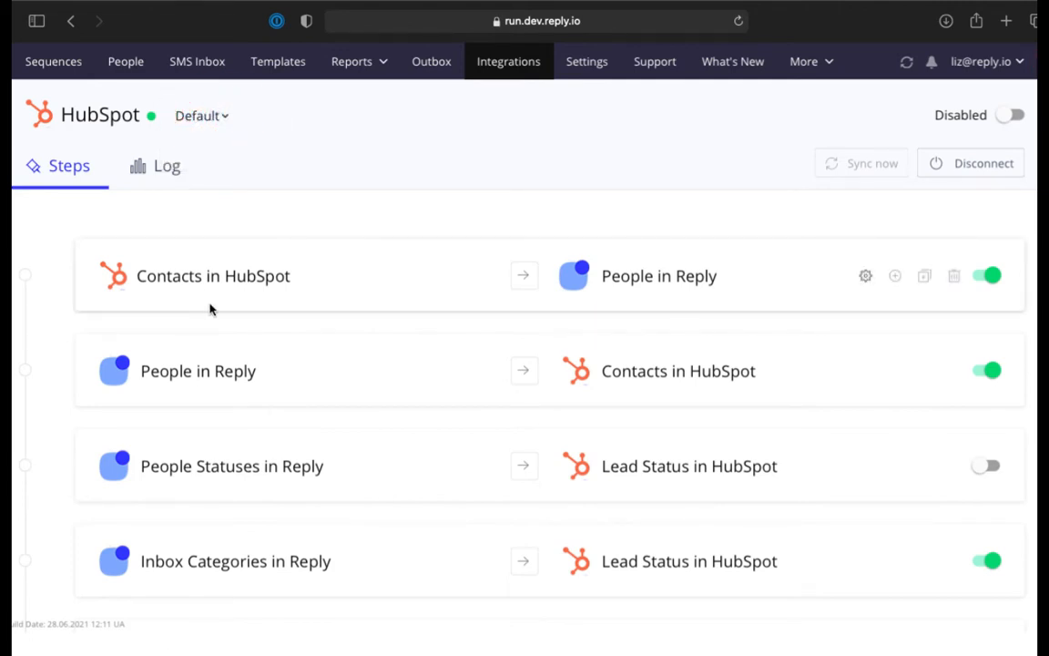
pyautogui.moveTo(925, 275)
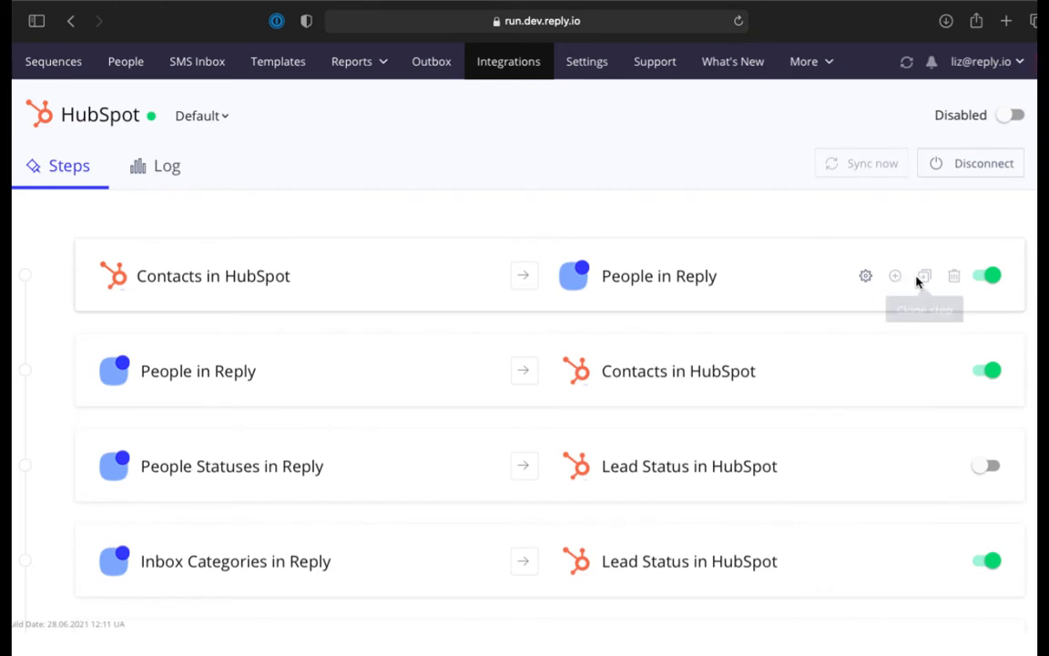
pyautogui.moveTo(954, 275)
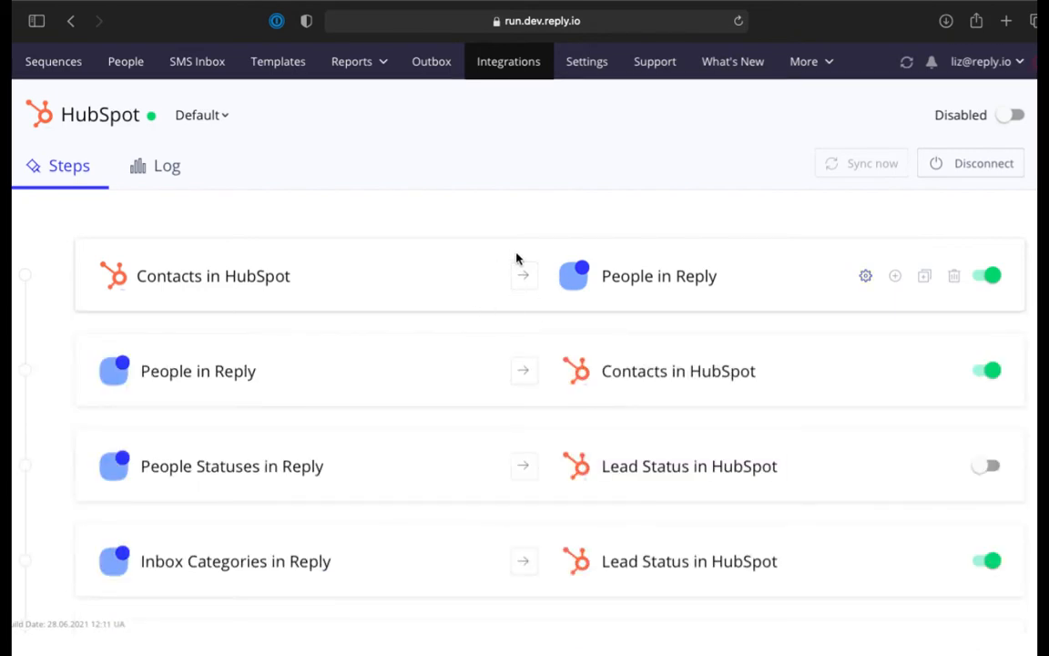
pyautogui.click(1011, 115)
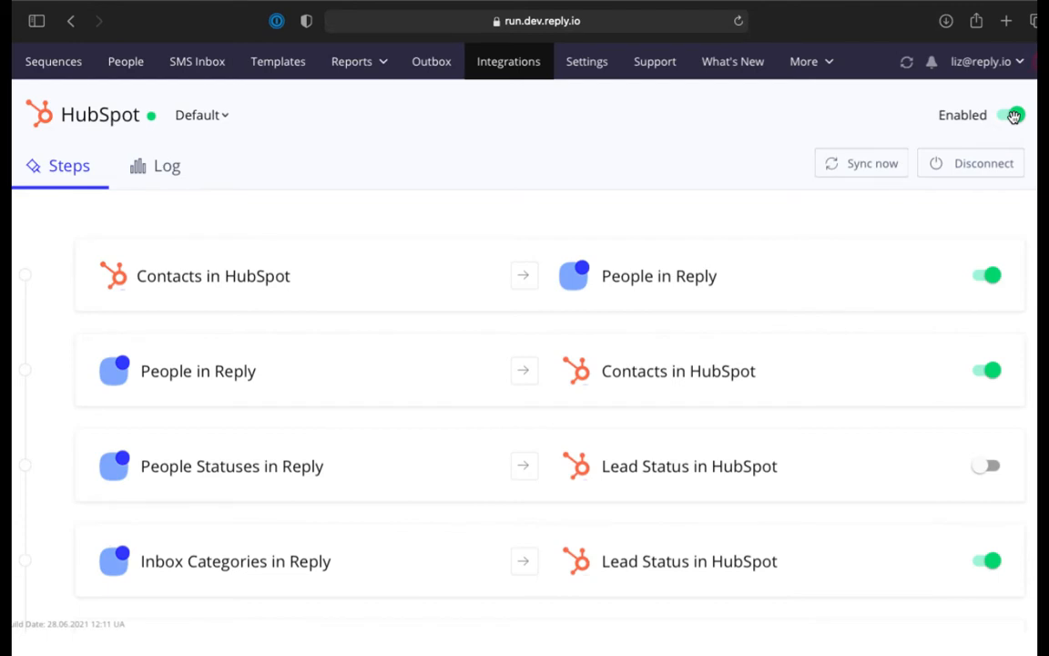
pyautogui.click(1011, 115)
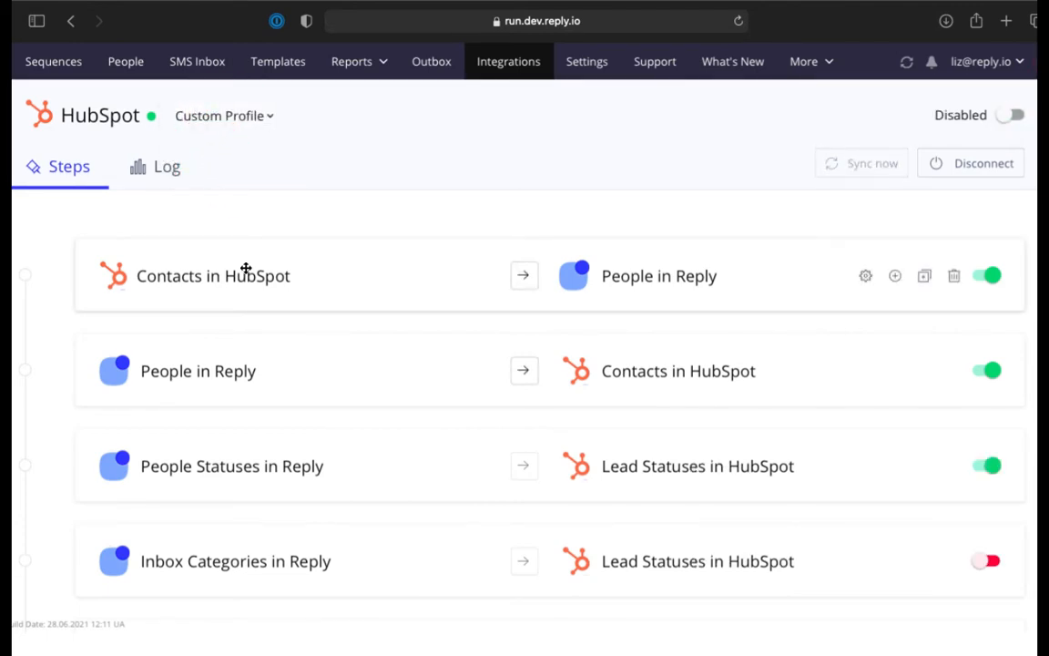
pyautogui.moveTo(228, 295)
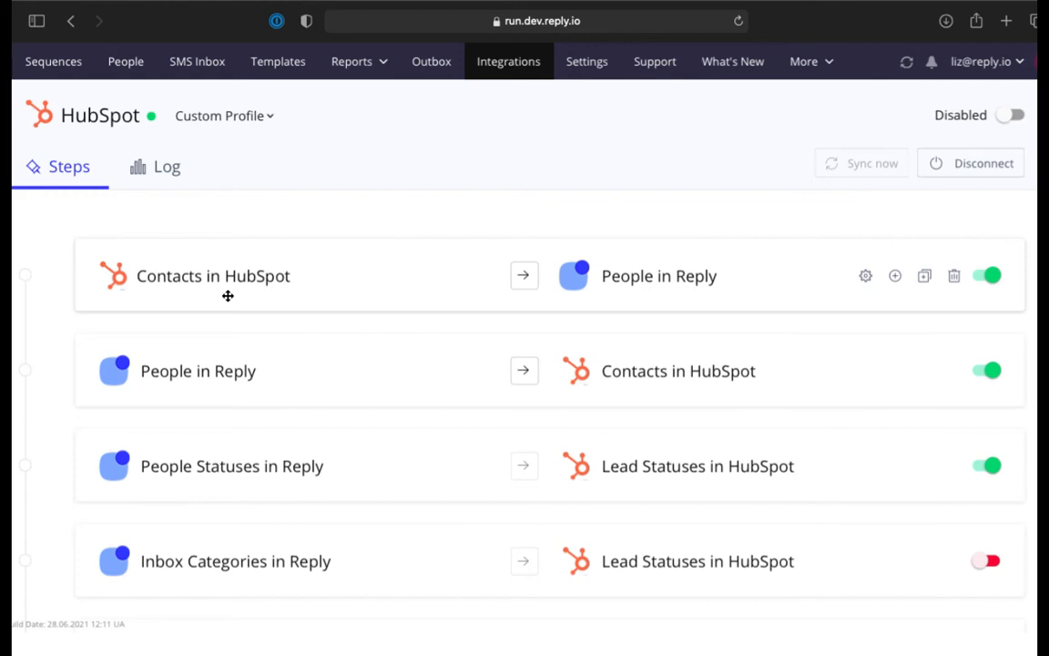
pyautogui.moveTo(161, 403)
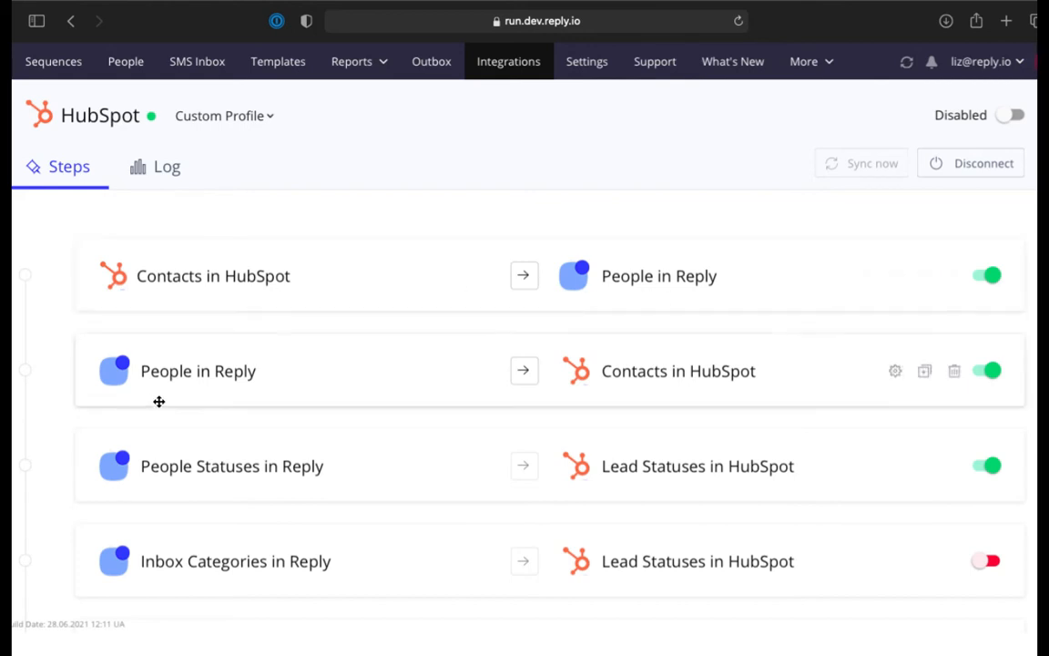
pyautogui.moveTo(720, 393)
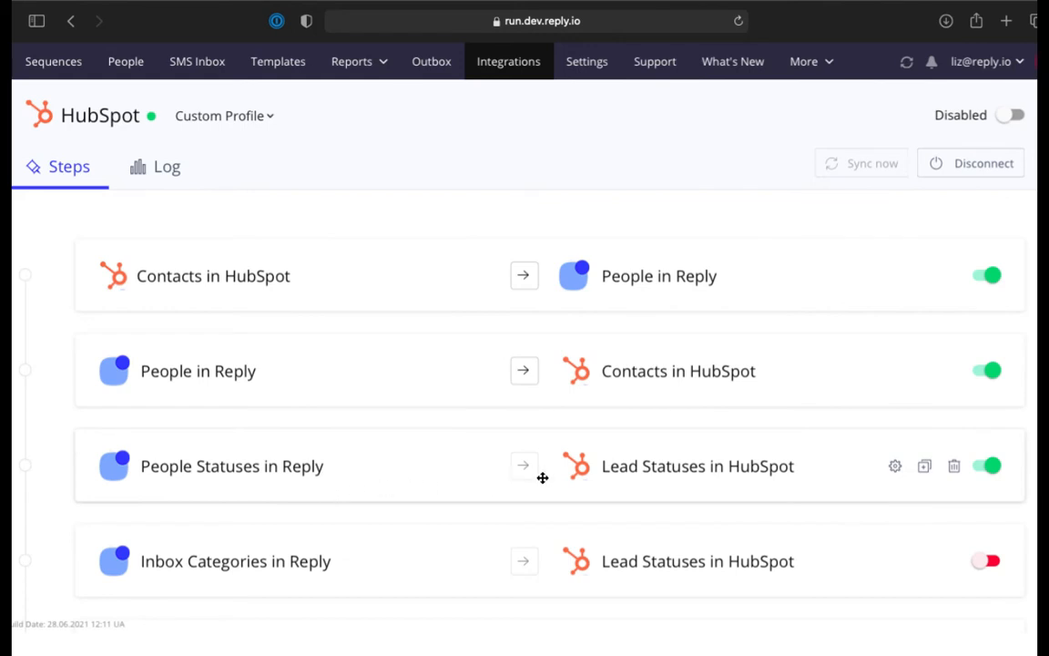
# Scroll through the Custom Profile's sync steps down to Calls and Completed Tasks.
pyautogui.scroll(-3)
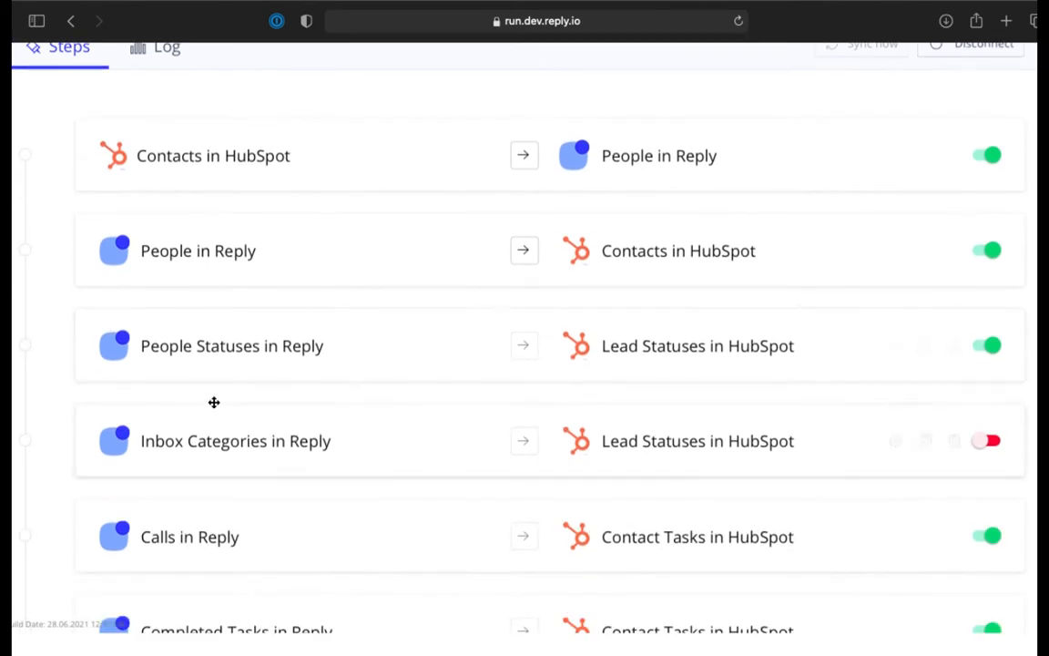
pyautogui.moveTo(841, 459)
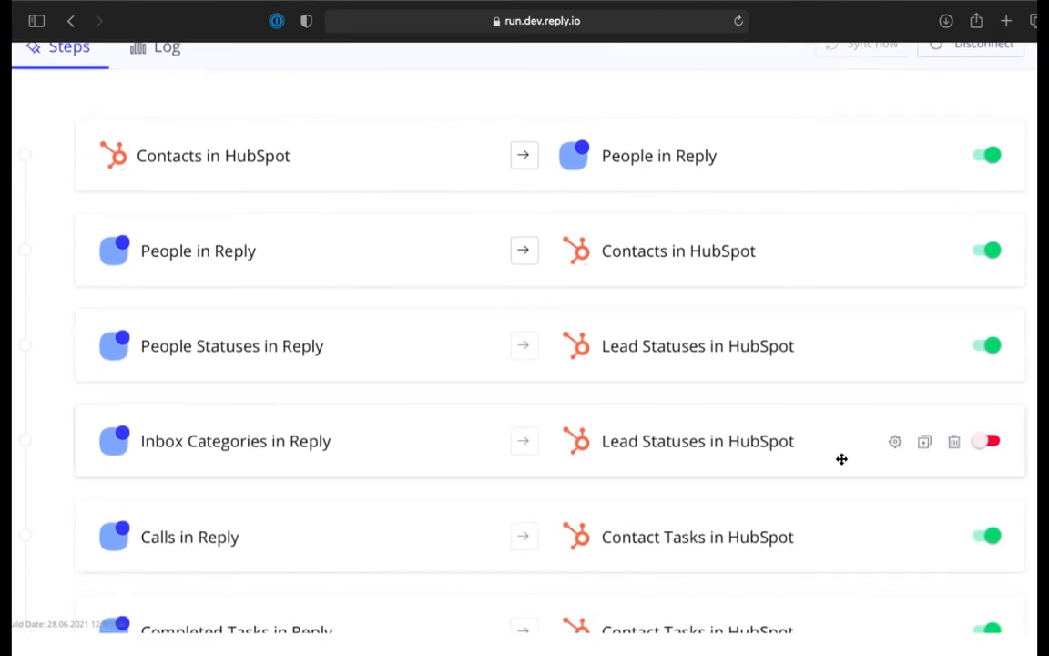
pyautogui.scroll(-3)
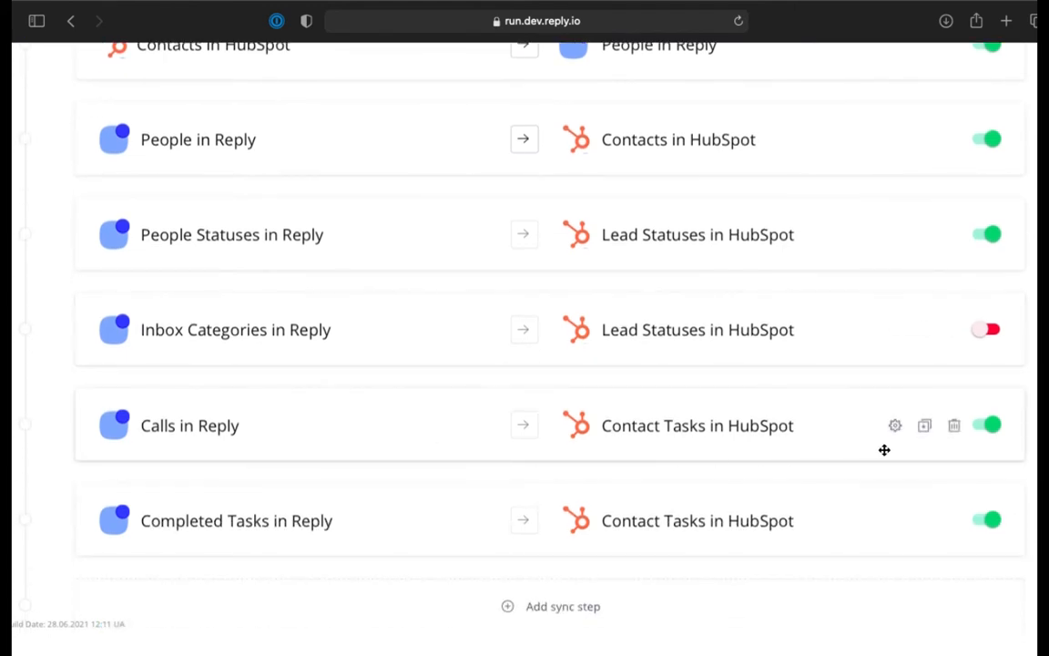
pyautogui.moveTo(856, 532)
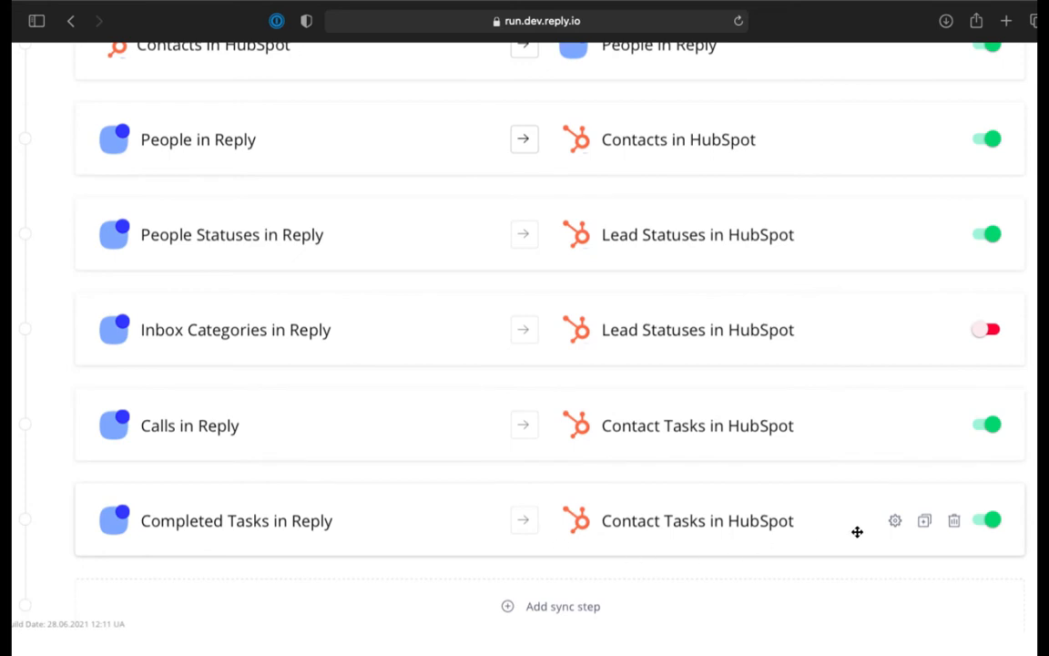
# Map HubSpot Company Name (String) to Reply Company (String) and save the field mappings.
pyautogui.click(863, 277)
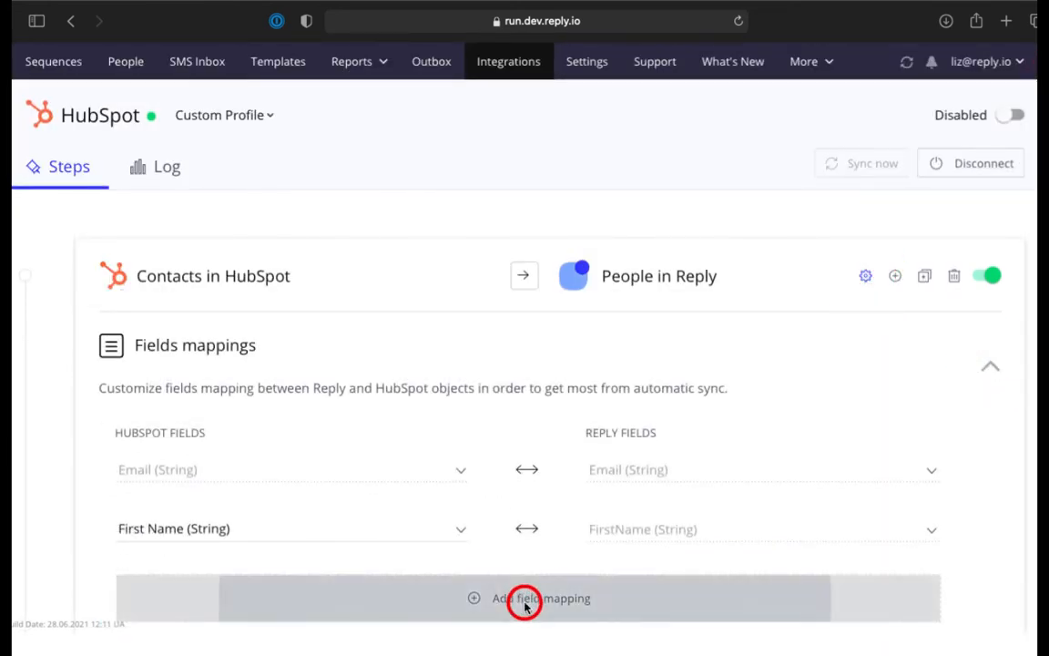
pyautogui.click(539, 598)
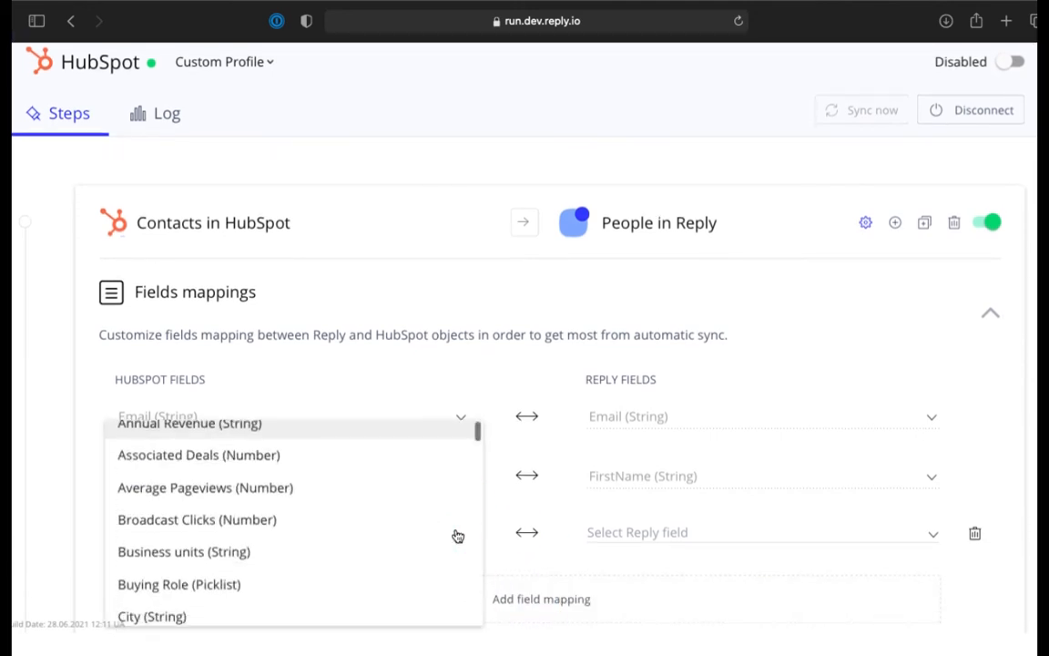
pyautogui.scroll(-3)
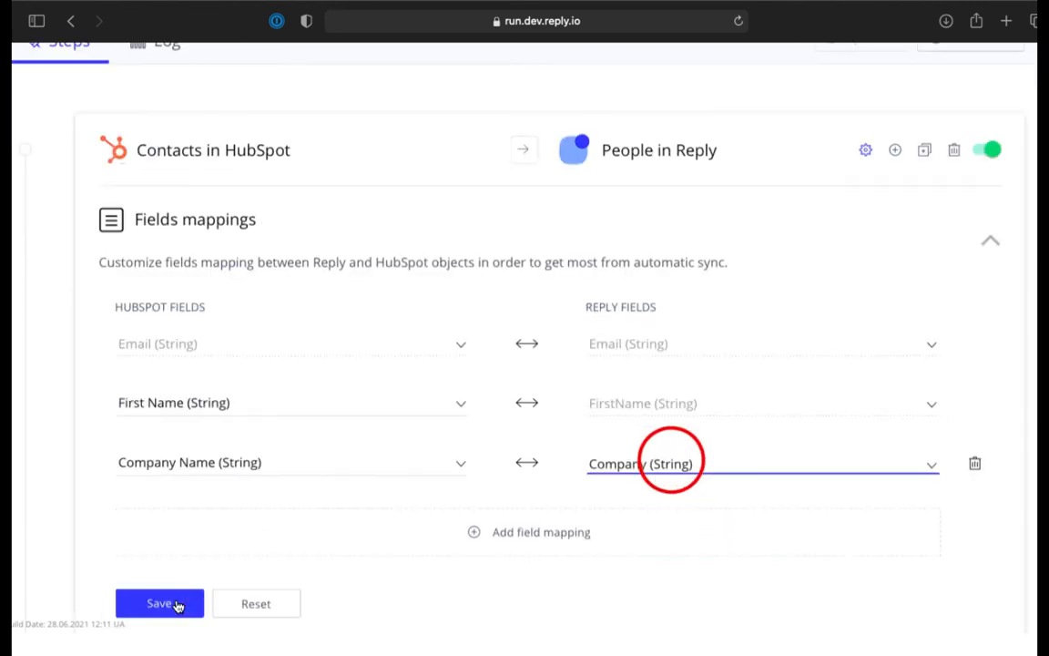
pyautogui.click(160, 603)
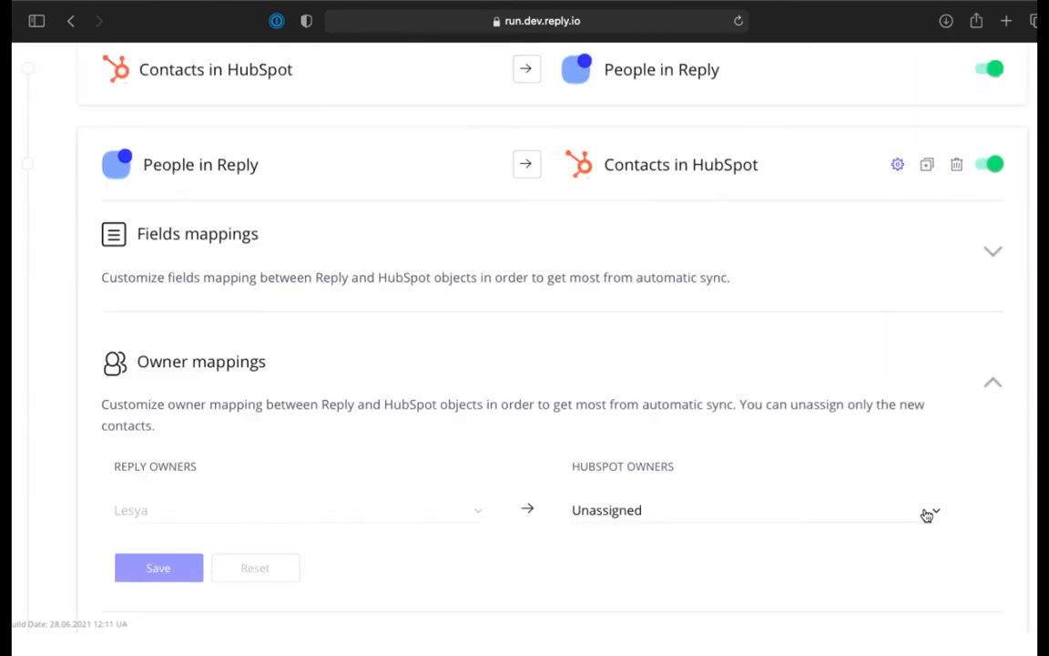
# Map the Reply owner to the matching HubSpot owner, save it, and start a new People smart filter.
pyautogui.click(930, 510)
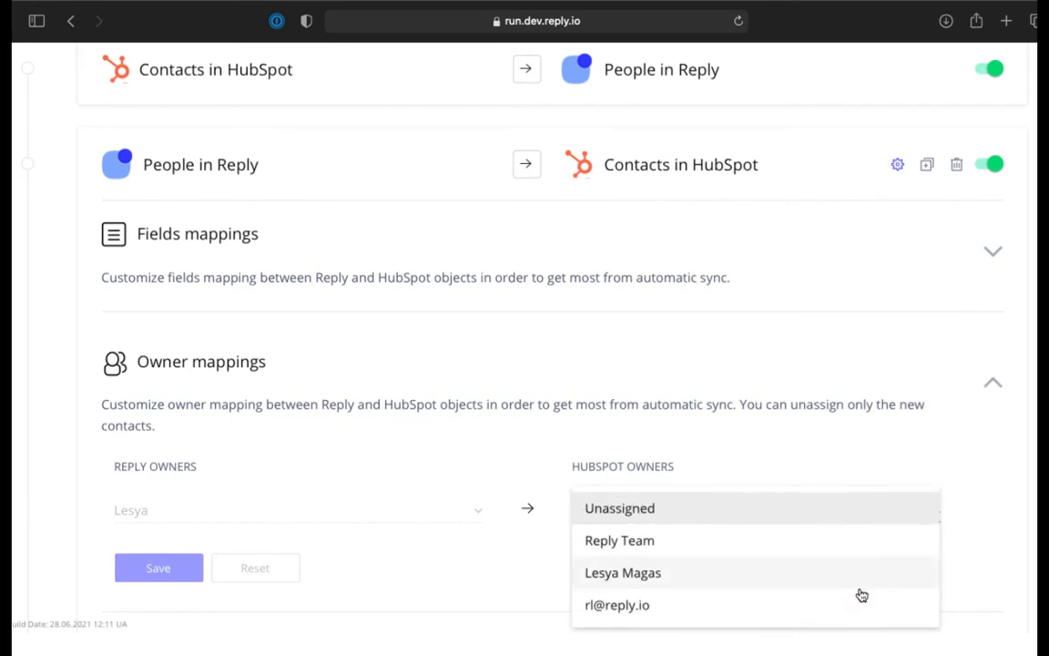
pyautogui.click(623, 572)
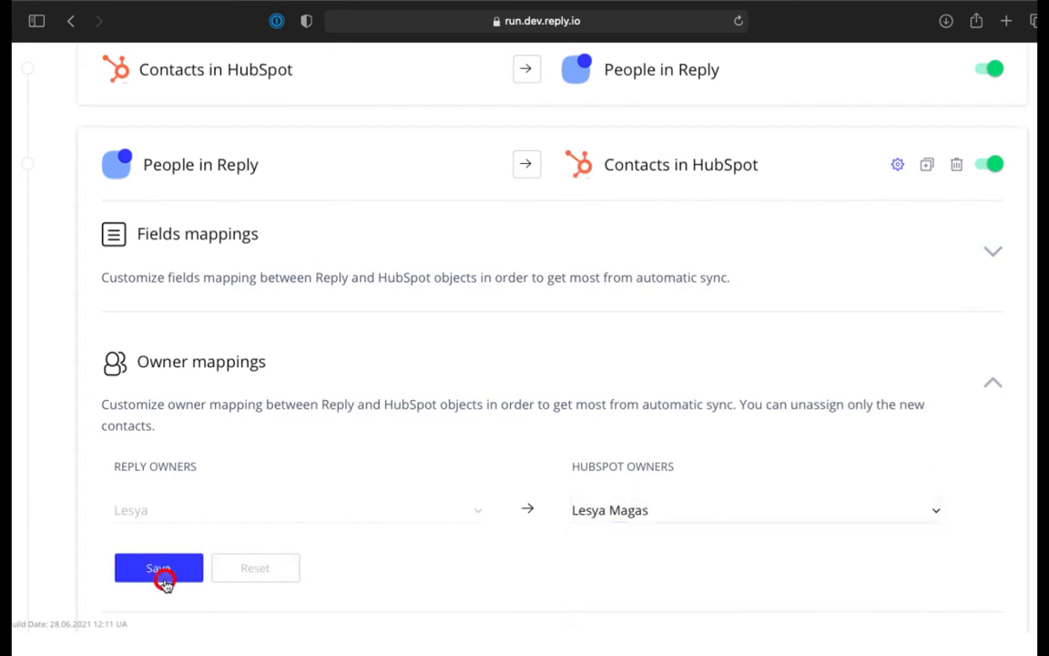
pyautogui.click(159, 568)
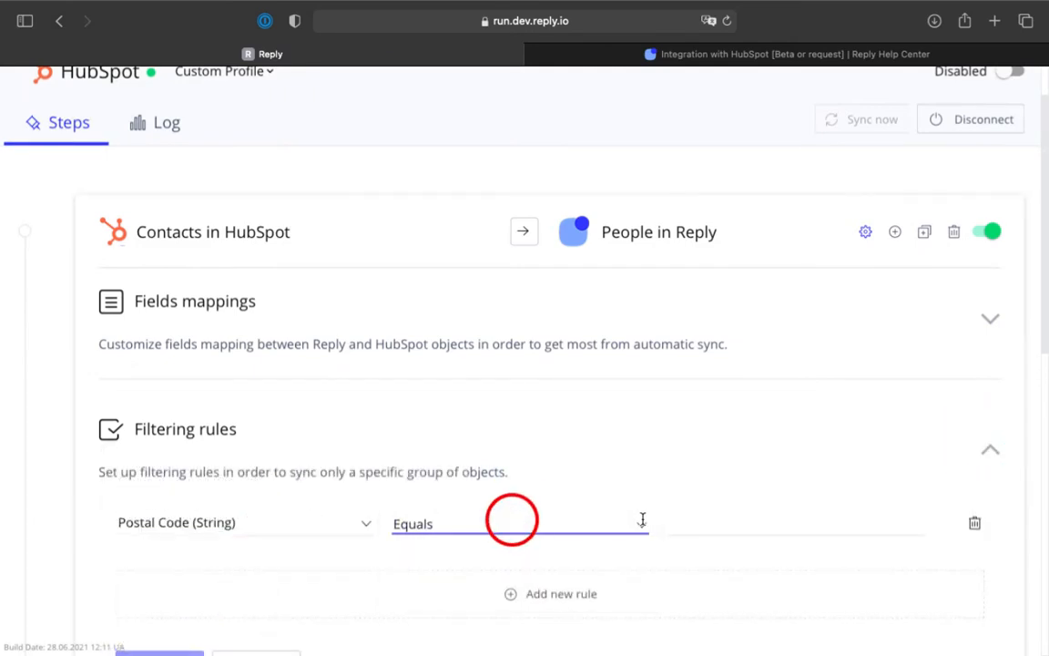
pyautogui.click(777, 180)
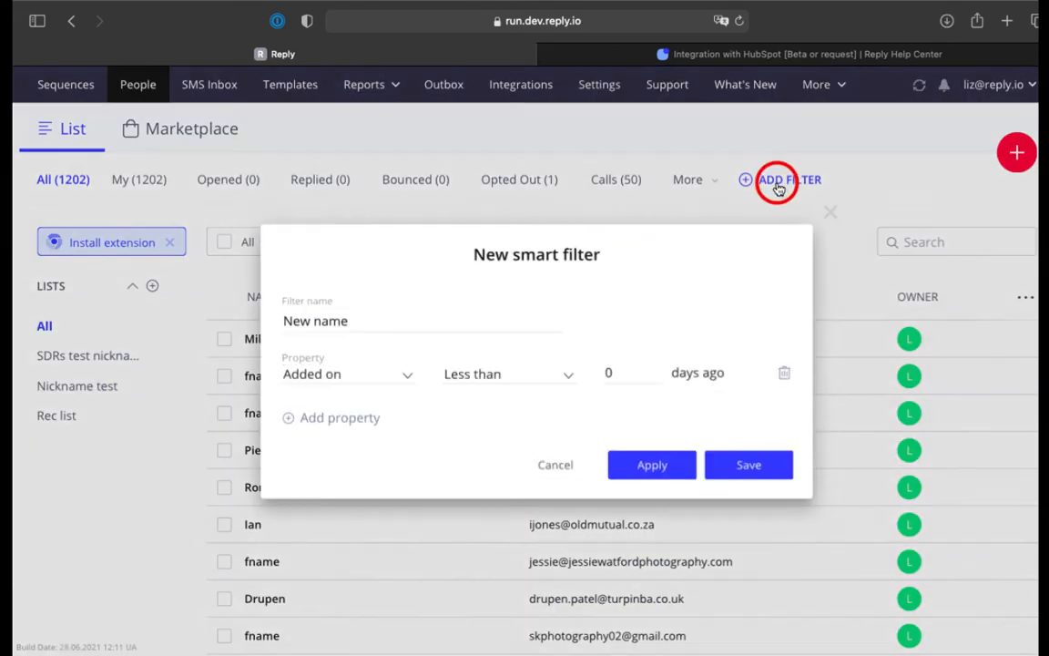
# Create smart filter 'Domain' where Domain contains 'reply' and save it.
pyautogui.click(398, 321)
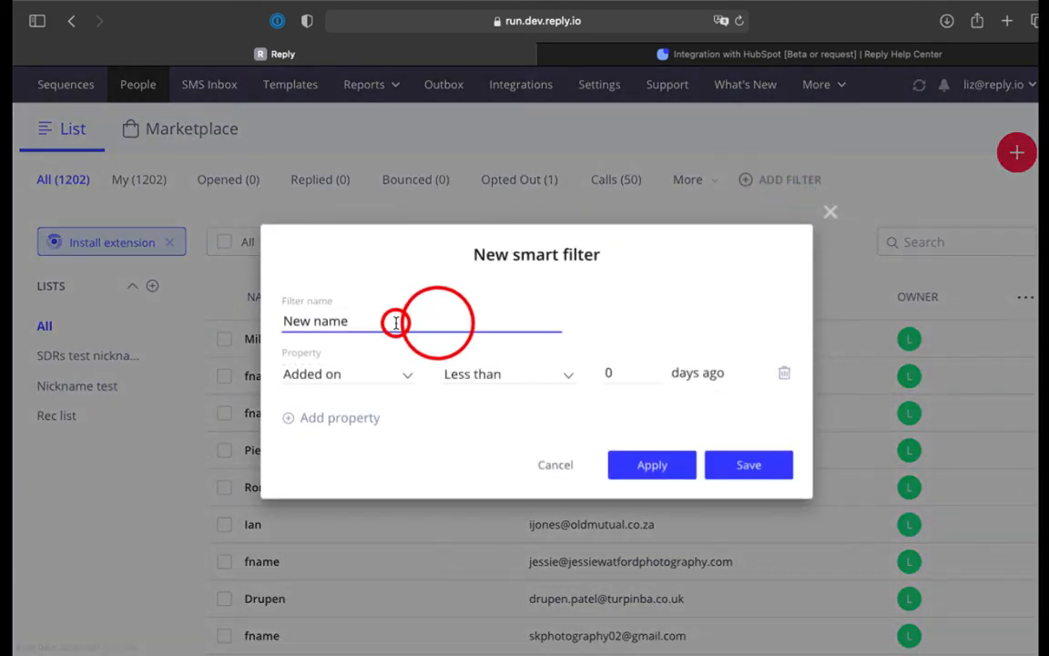
pyautogui.write('Doma')
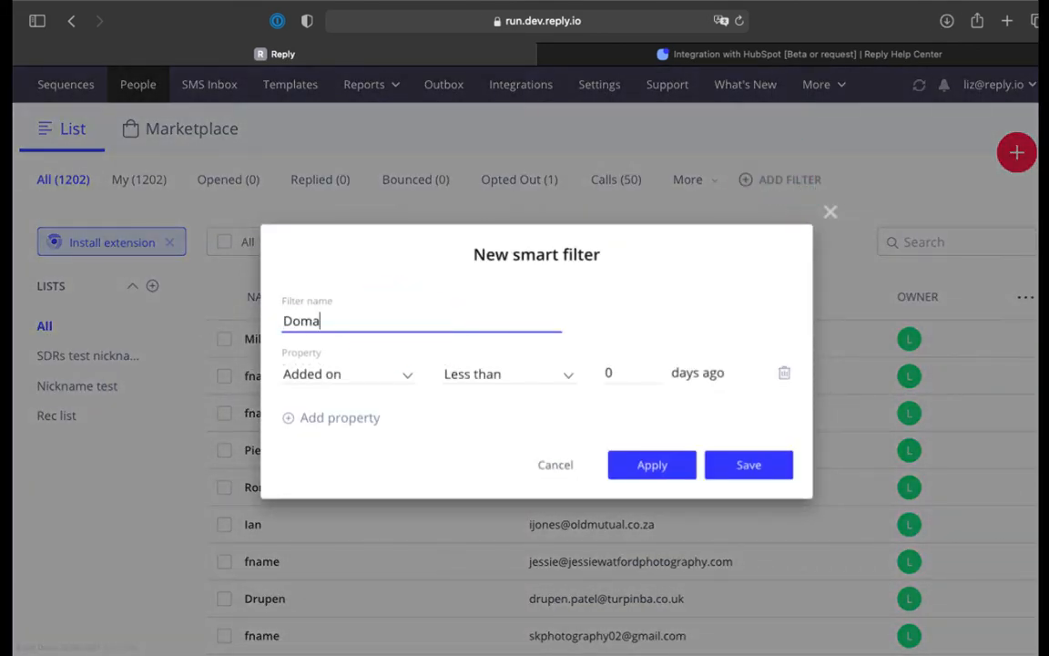
pyautogui.write('in')
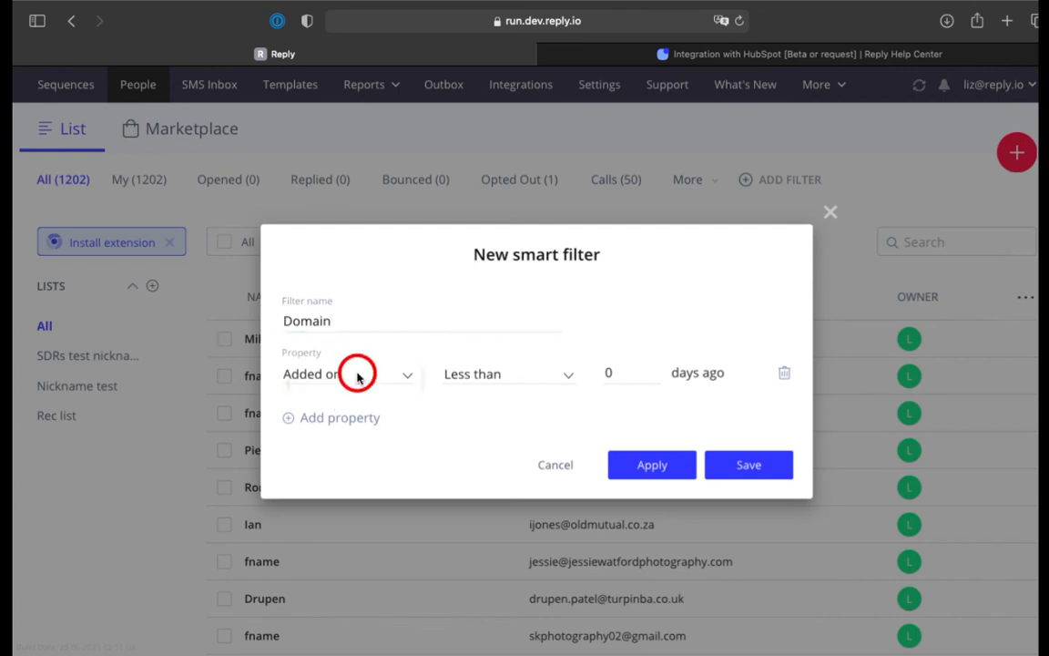
pyautogui.click(350, 373)
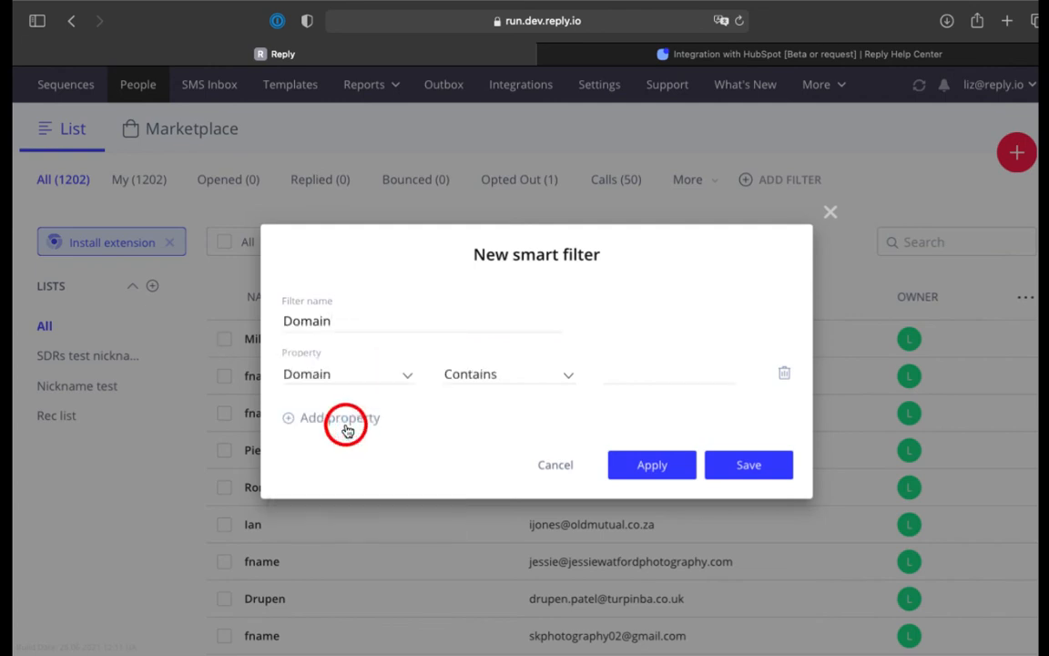
pyautogui.click(652, 374)
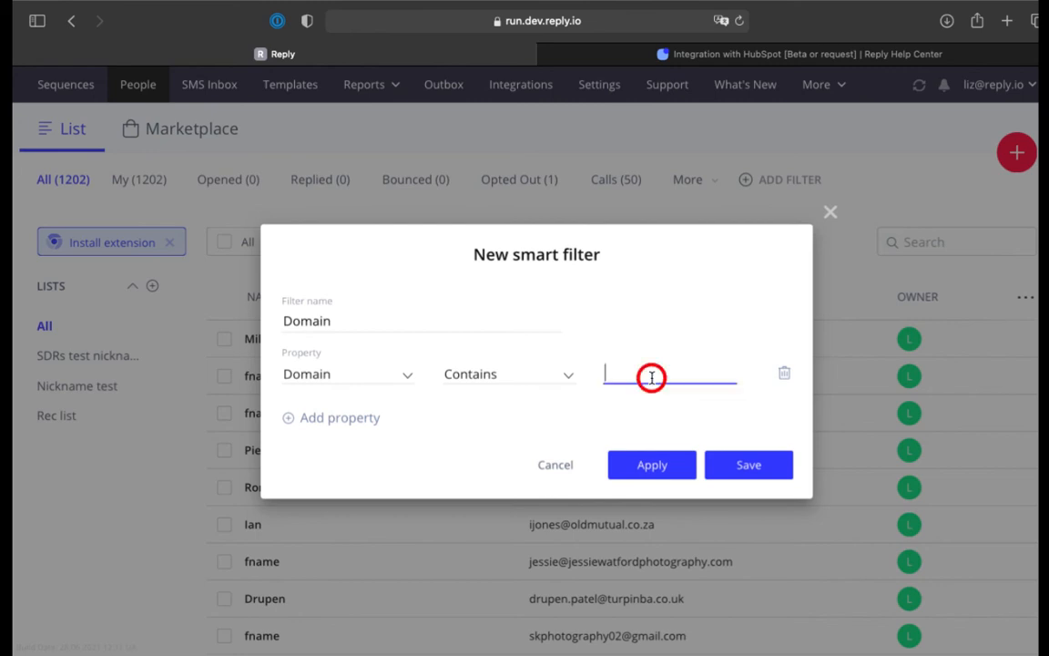
pyautogui.write('reply')
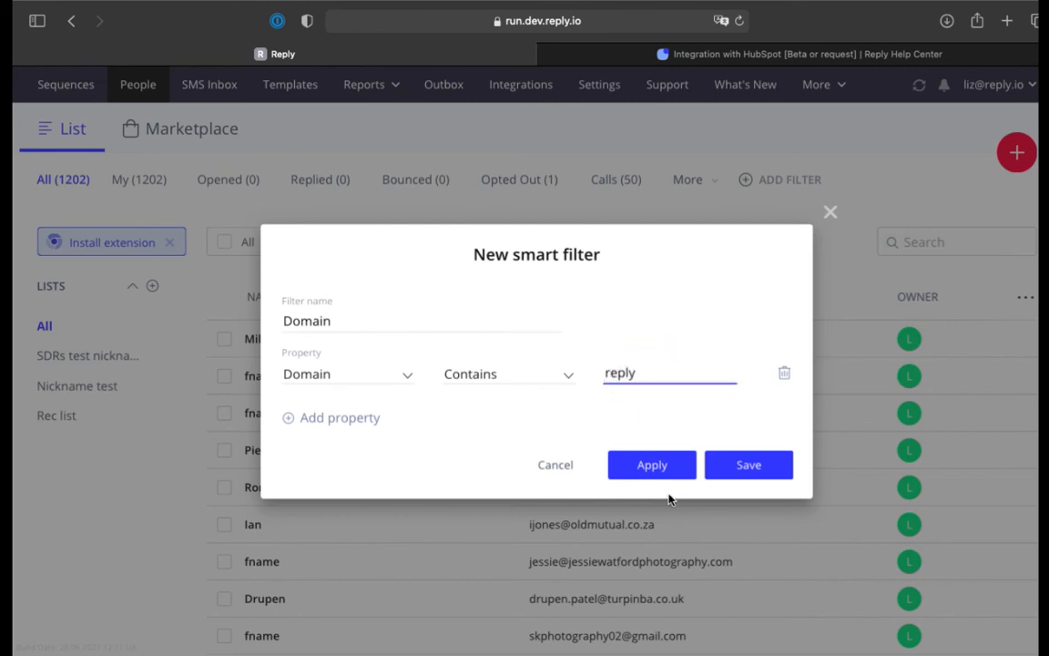
pyautogui.click(653, 464)
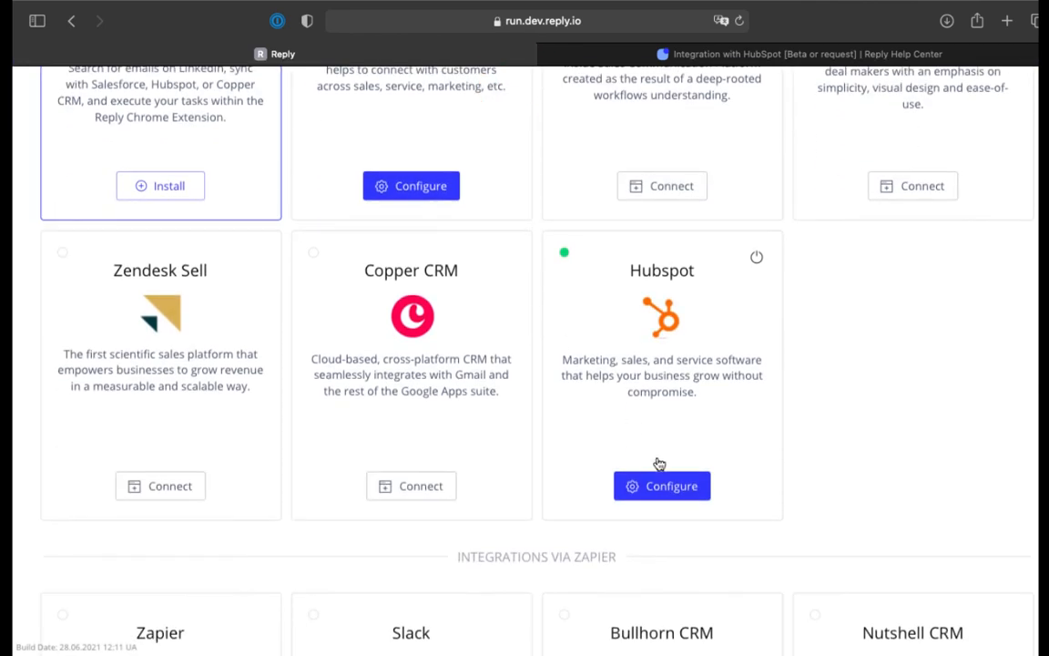
# Return to HubSpot Configure and view the Integration with HubSpot help article.
pyautogui.click(662, 485)
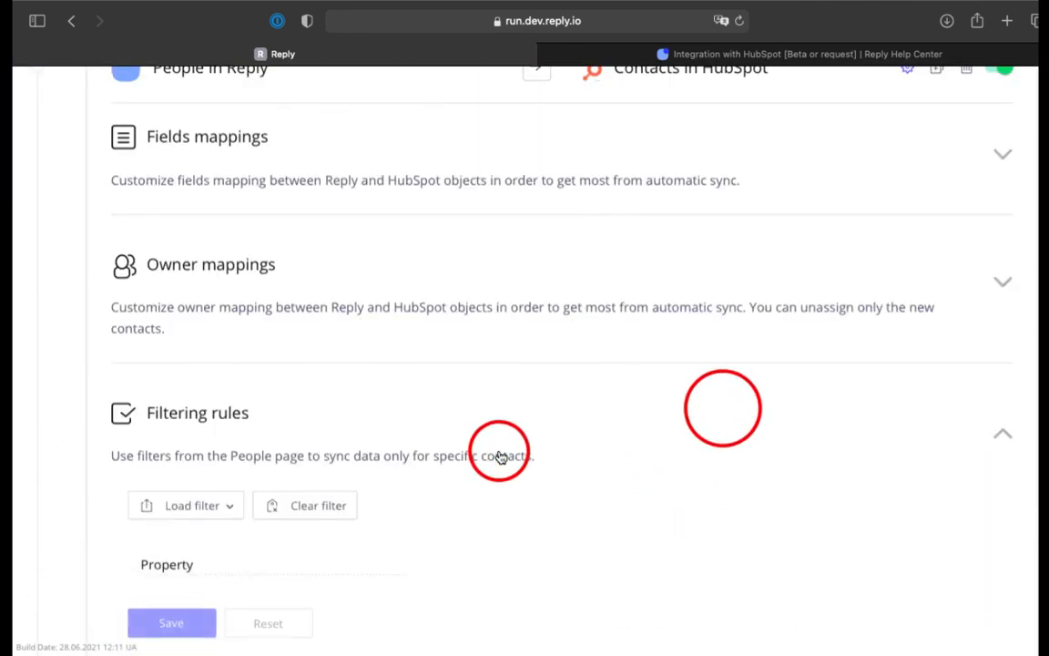
pyautogui.click(186, 507)
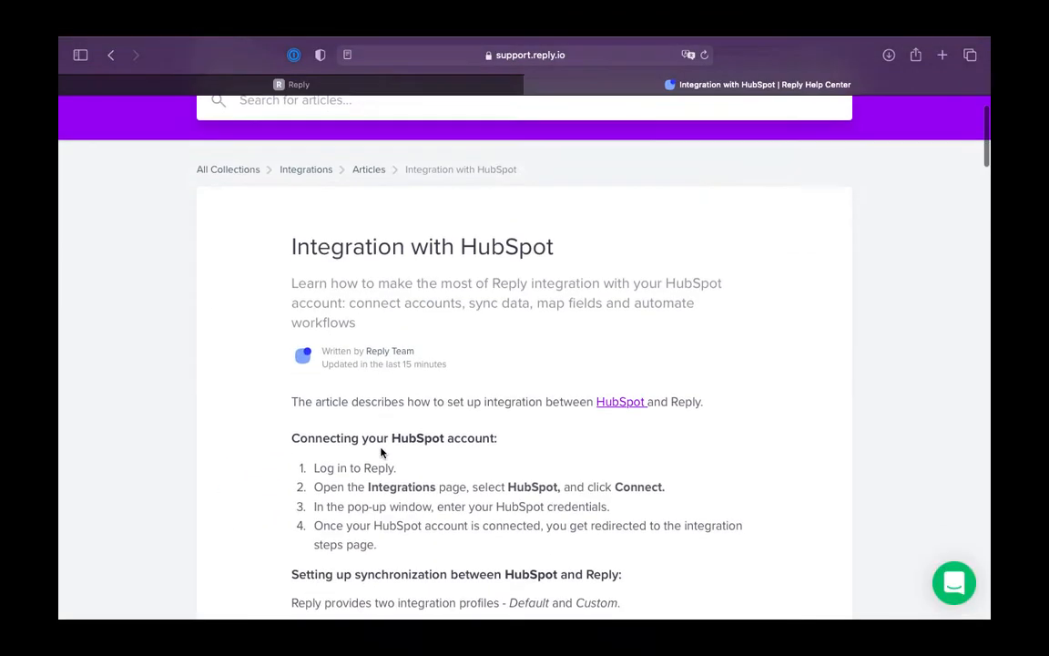
pyautogui.scroll(-3)
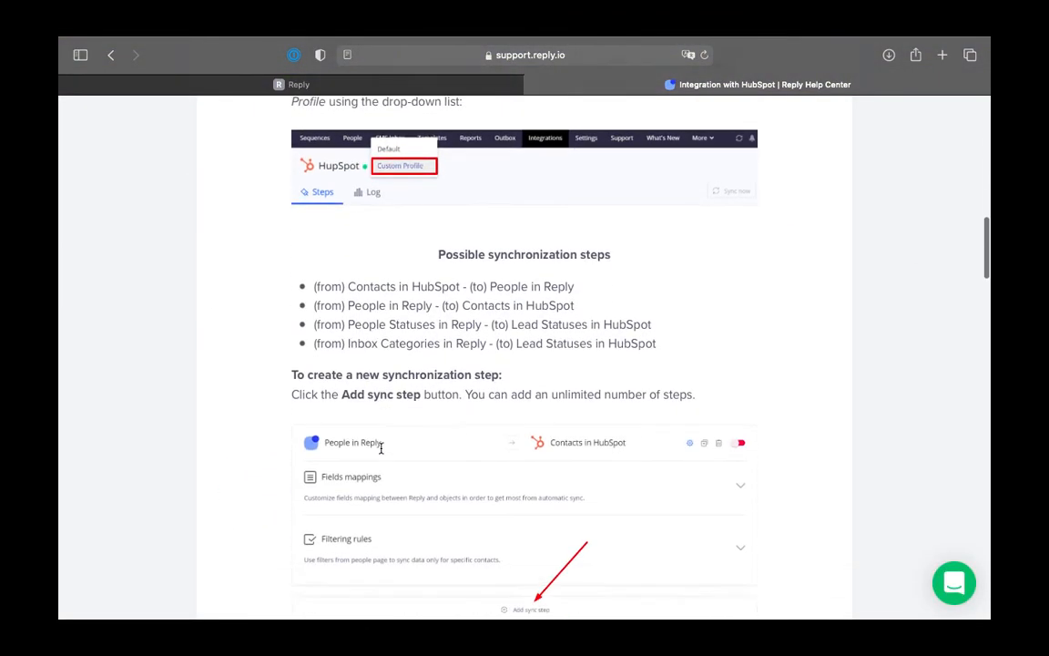